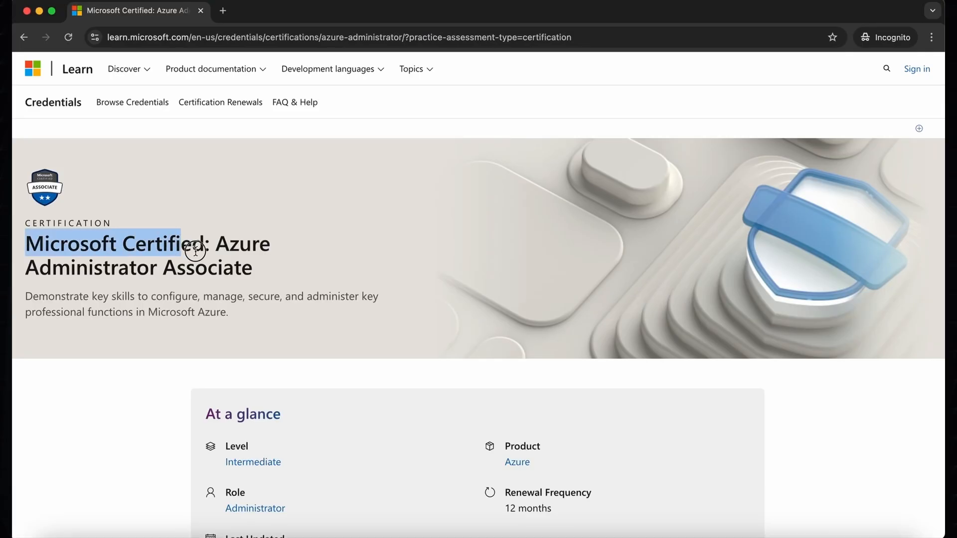
Scroll the interview prep PDF and highlight the Virtual networks skill in the overview
{"action": "scroll", "scroll_direction": "down", "scroll_amount": 3}
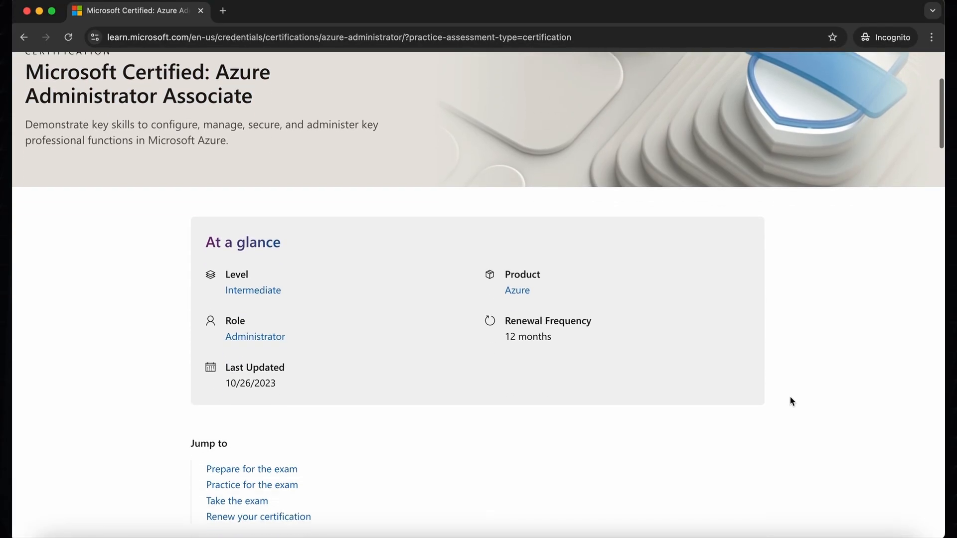
{"action": "scroll", "scroll_direction": "down", "scroll_amount": 3}
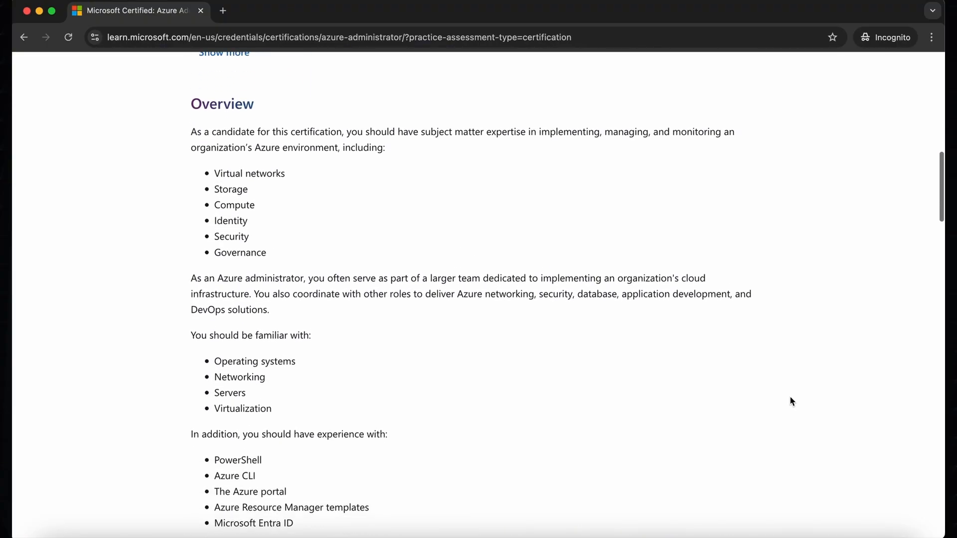
{"action": "double_click", "coordinate": [249, 176]}
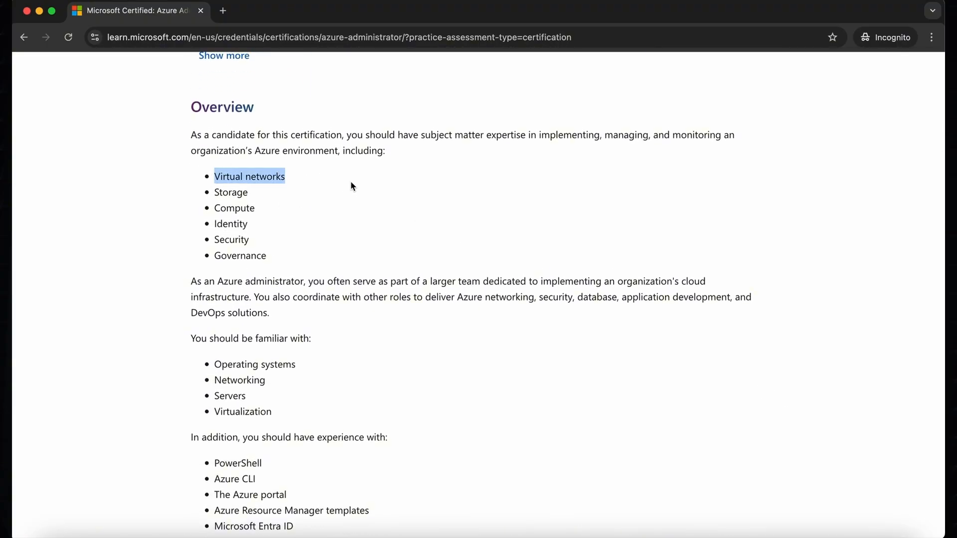
{"action": "double_click", "coordinate": [234, 209]}
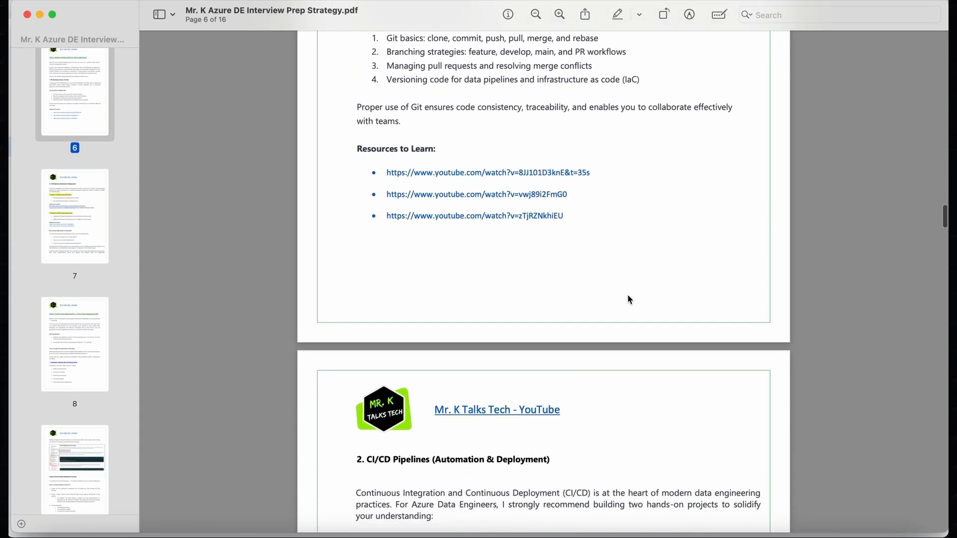
{"action": "scroll", "scroll_direction": "down", "scroll_amount": 3}
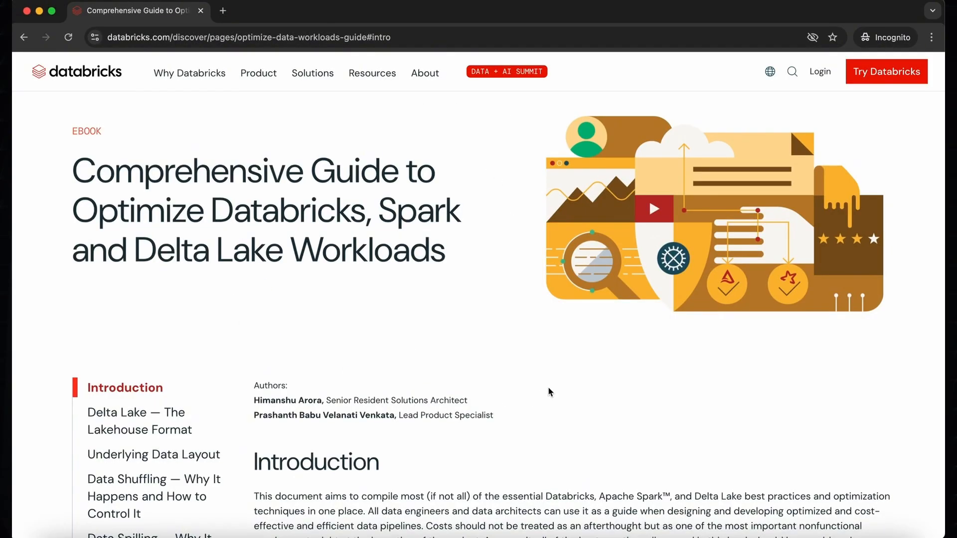
Scroll down through the opening sections of the Databricks optimization guide
{"action": "scroll", "scroll_direction": "down", "scroll_amount": 3}
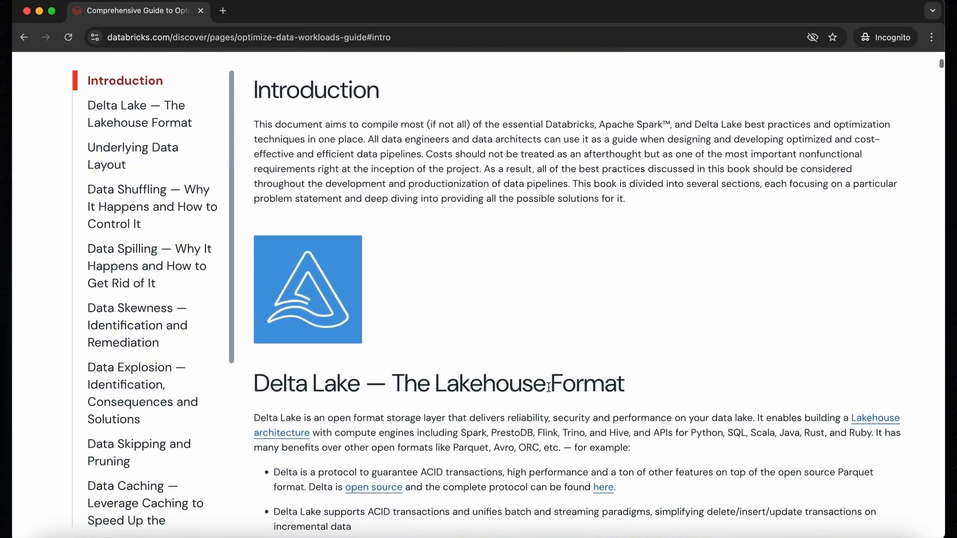
{"action": "scroll", "scroll_direction": "down", "scroll_amount": 3}
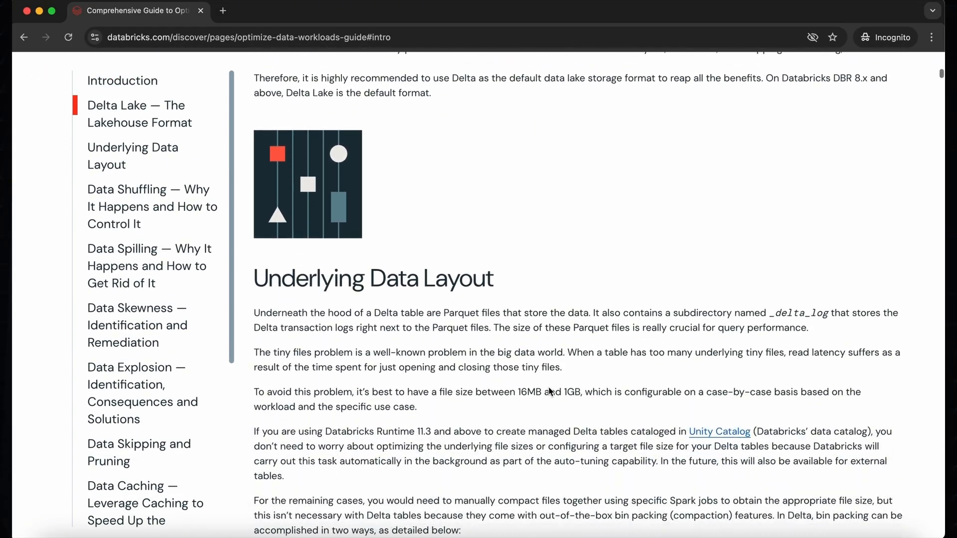
{"action": "scroll", "scroll_direction": "down", "scroll_amount": 3}
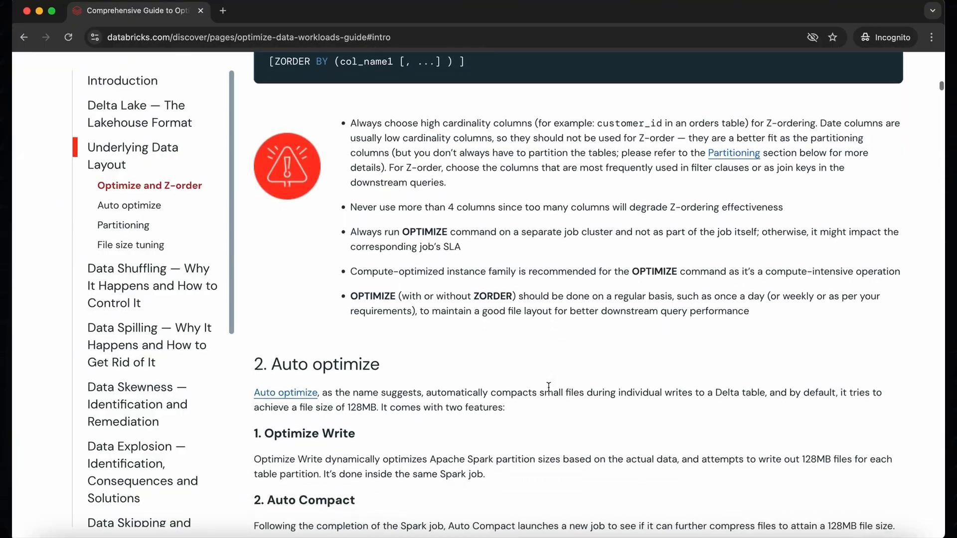
{"action": "scroll", "scroll_direction": "down", "scroll_amount": 3}
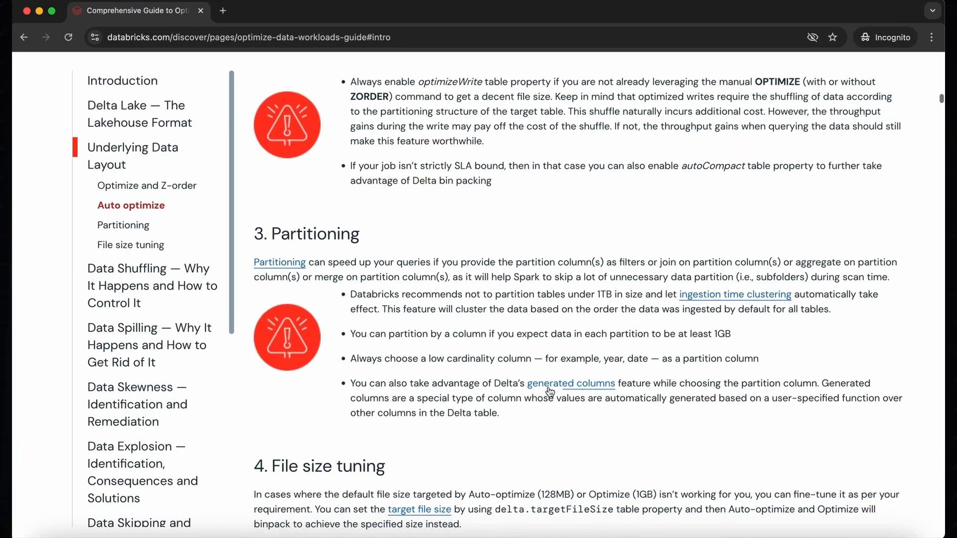
{"action": "scroll", "scroll_direction": "down", "scroll_amount": 3}
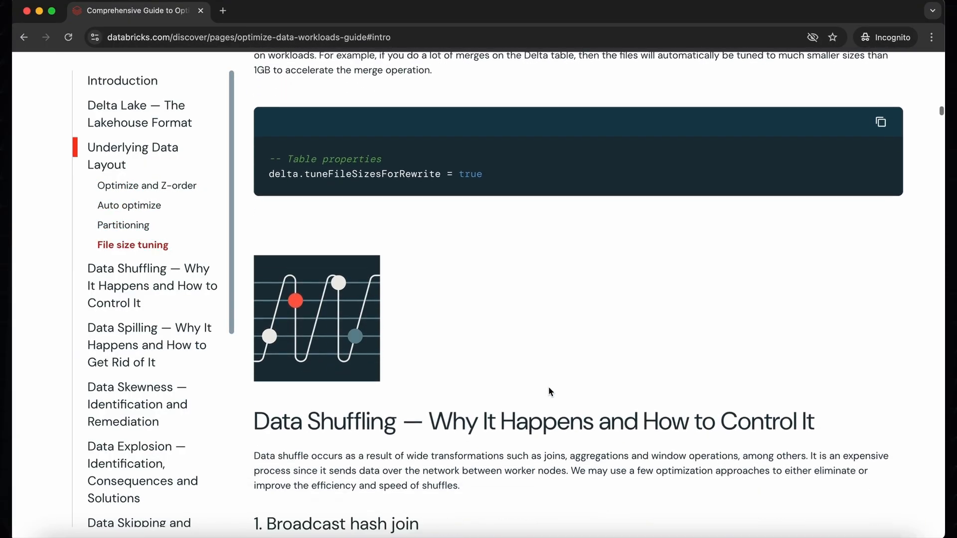
{"action": "scroll", "scroll_direction": "down", "scroll_amount": 3}
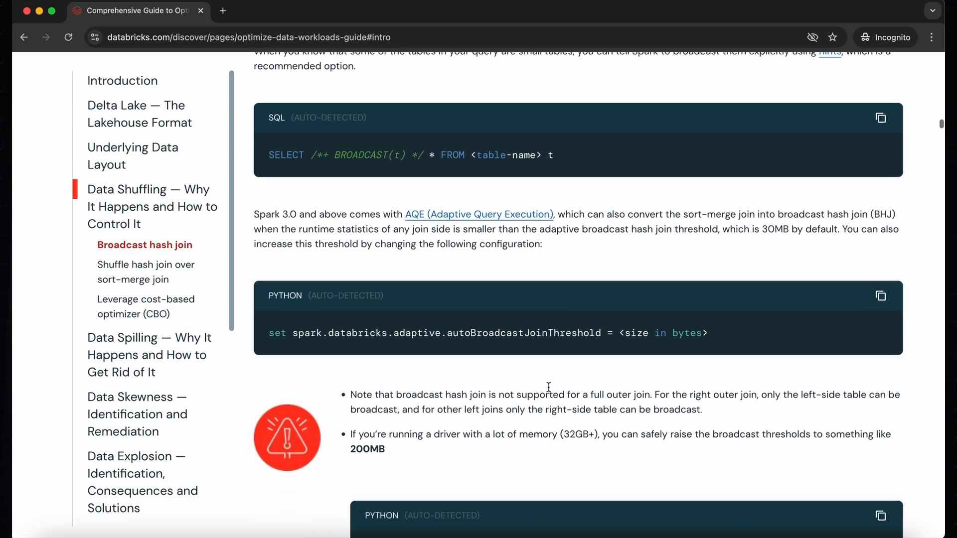
{"action": "scroll", "scroll_direction": "down", "scroll_amount": 3}
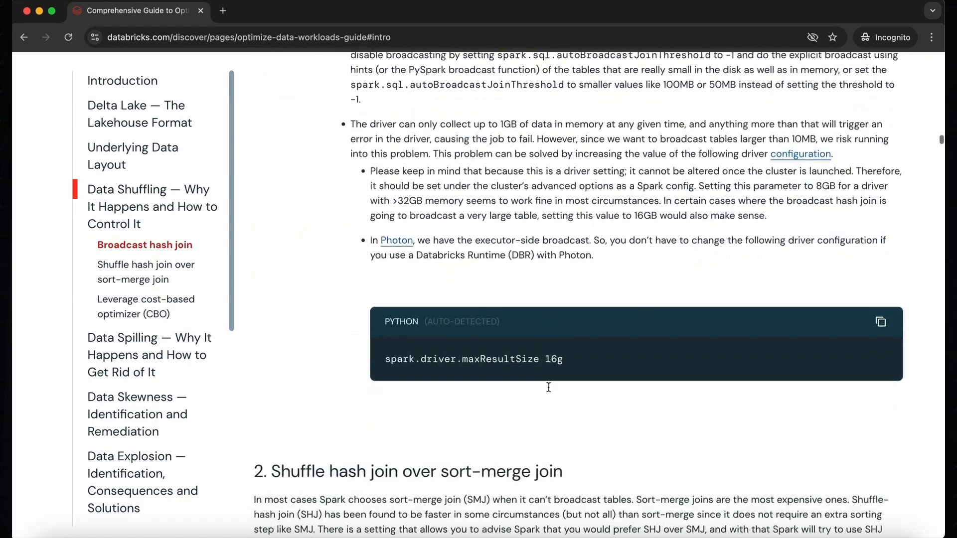
{"action": "scroll", "scroll_direction": "down", "scroll_amount": 3}
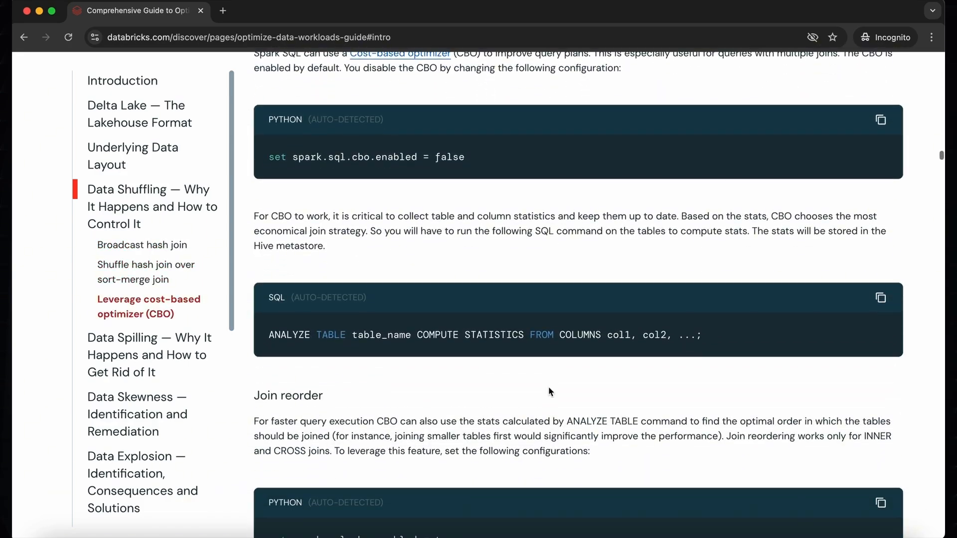
{"action": "scroll", "scroll_direction": "down", "scroll_amount": 3}
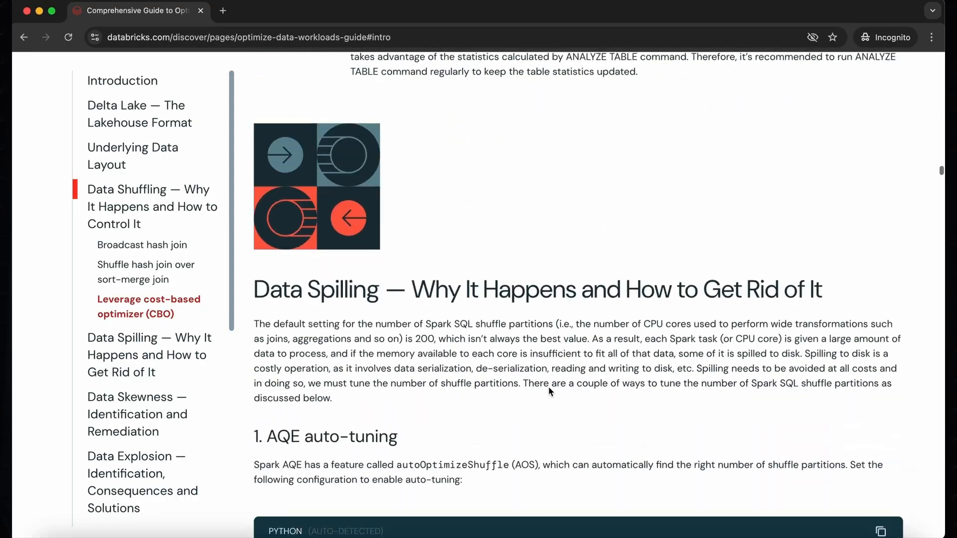
{"action": "scroll", "scroll_direction": "down", "scroll_amount": 3}
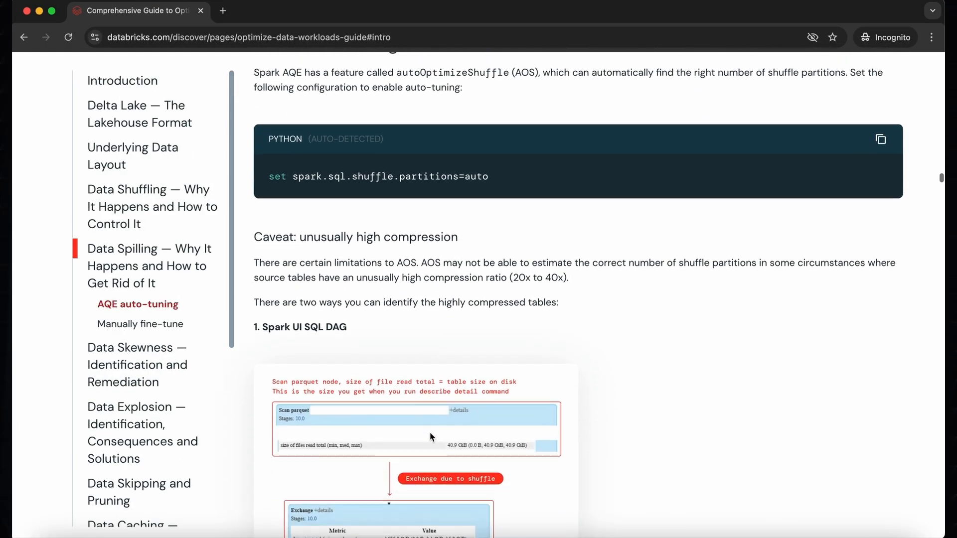
{"action": "scroll", "scroll_direction": "down", "scroll_amount": 3}
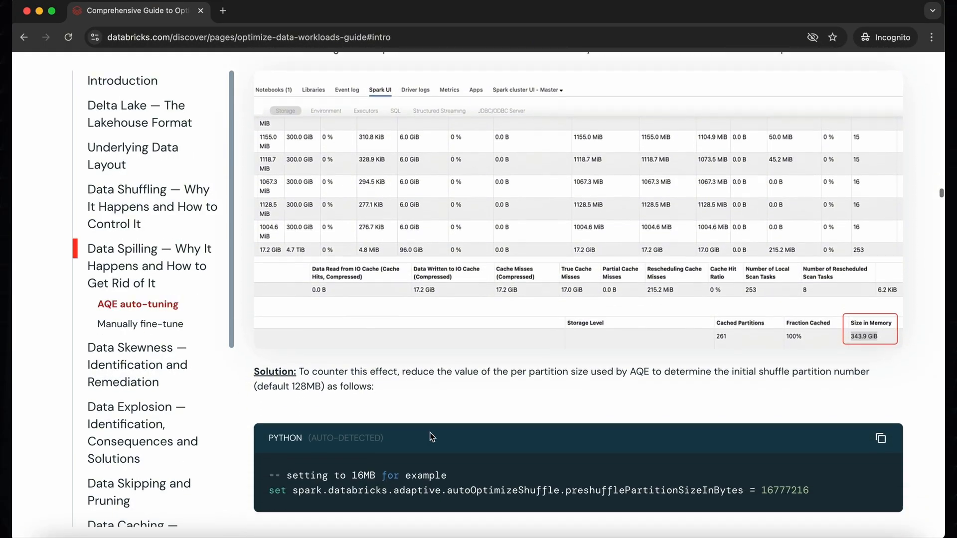
{"action": "scroll", "scroll_direction": "down", "scroll_amount": 3}
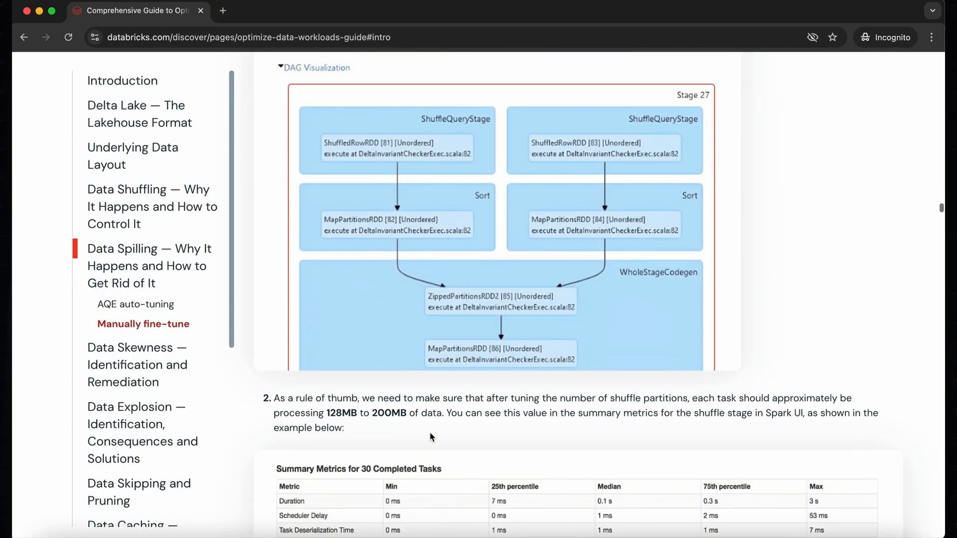
{"action": "scroll", "scroll_direction": "down", "scroll_amount": 3}
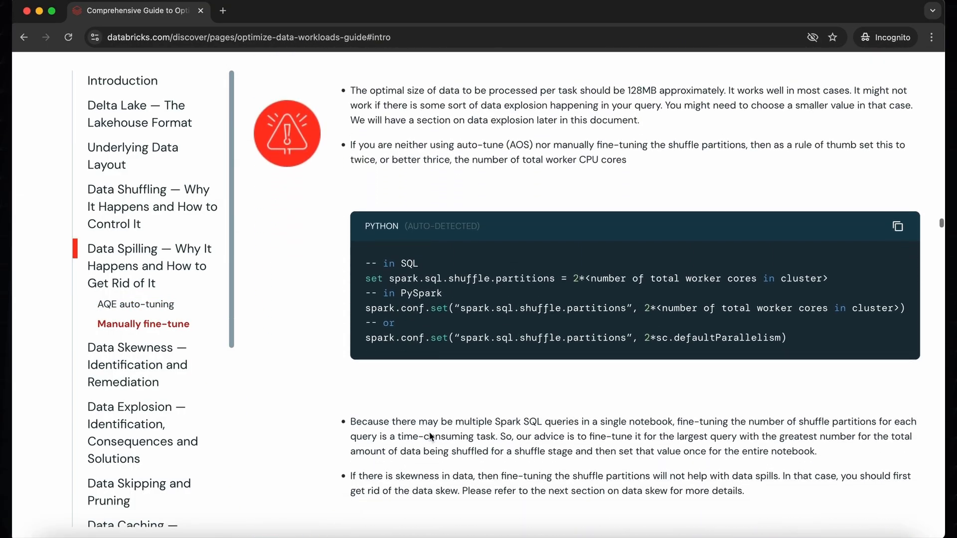
{"action": "scroll", "scroll_direction": "down", "scroll_amount": 3}
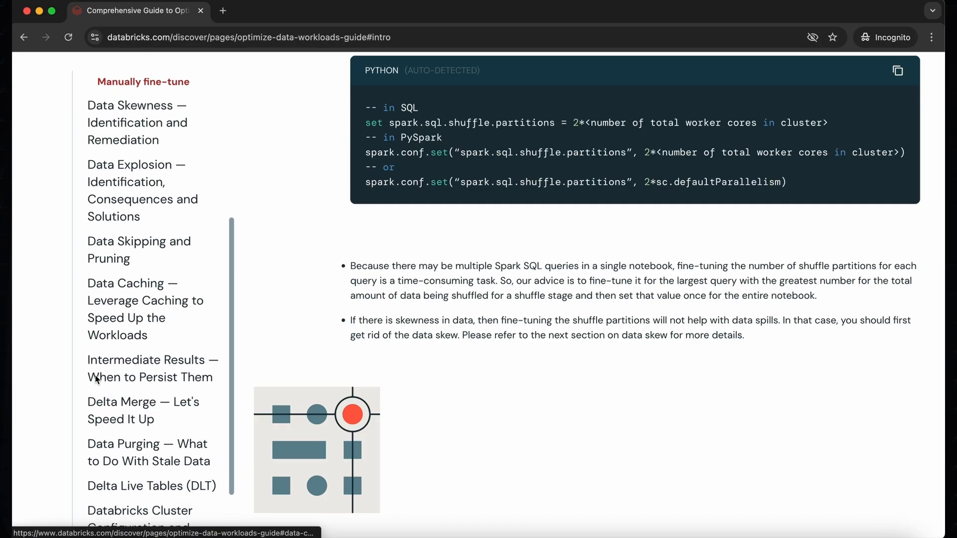
{"action": "scroll", "scroll_direction": "down", "scroll_amount": 3}
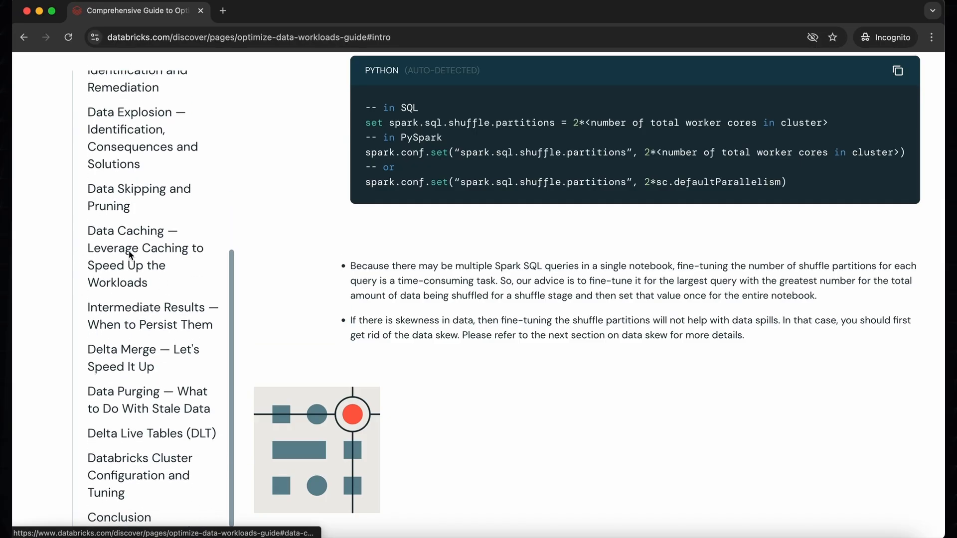
Jump to Data Purging and read through the VACUUM examples into Delta Live Tables
{"action": "left_click", "coordinate": [145, 256]}
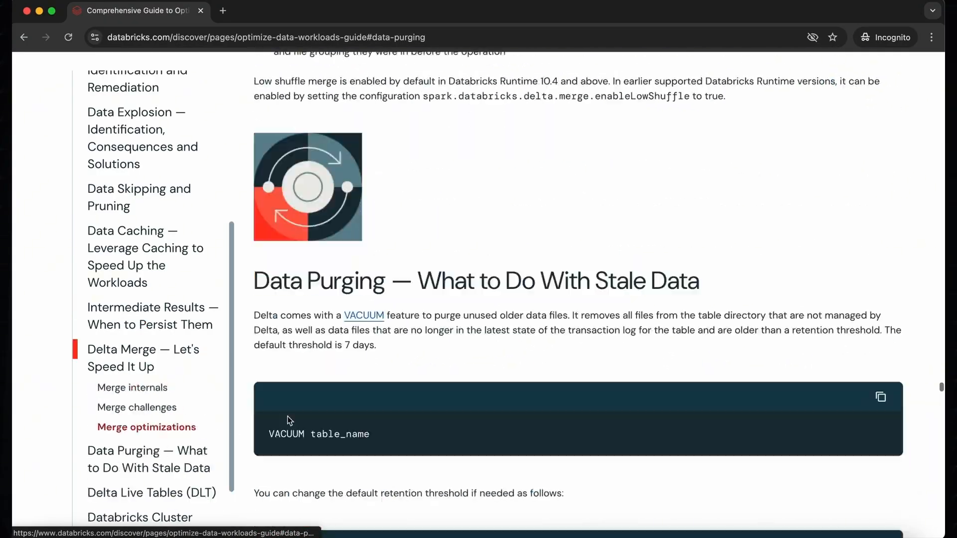
{"action": "scroll", "scroll_direction": "down", "scroll_amount": 3}
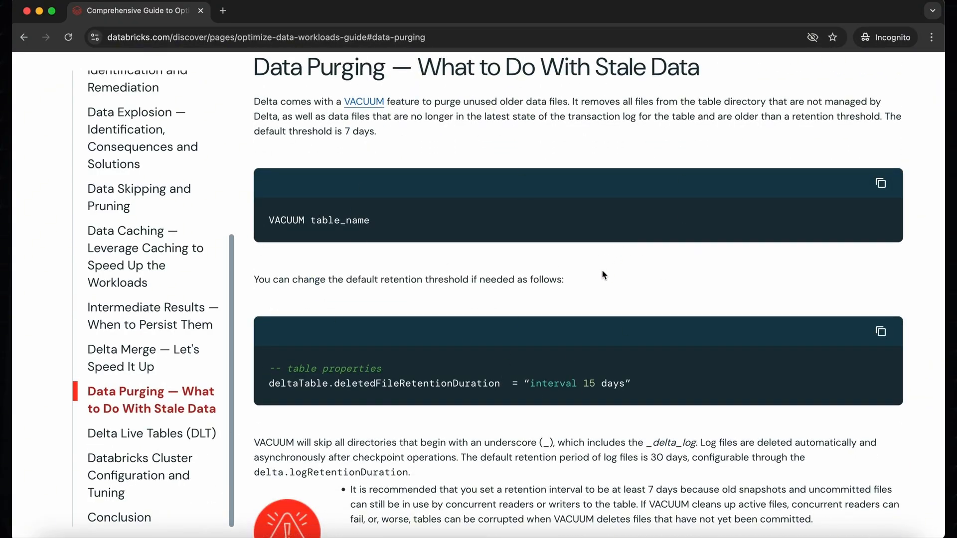
{"action": "scroll", "scroll_direction": "down", "scroll_amount": 3}
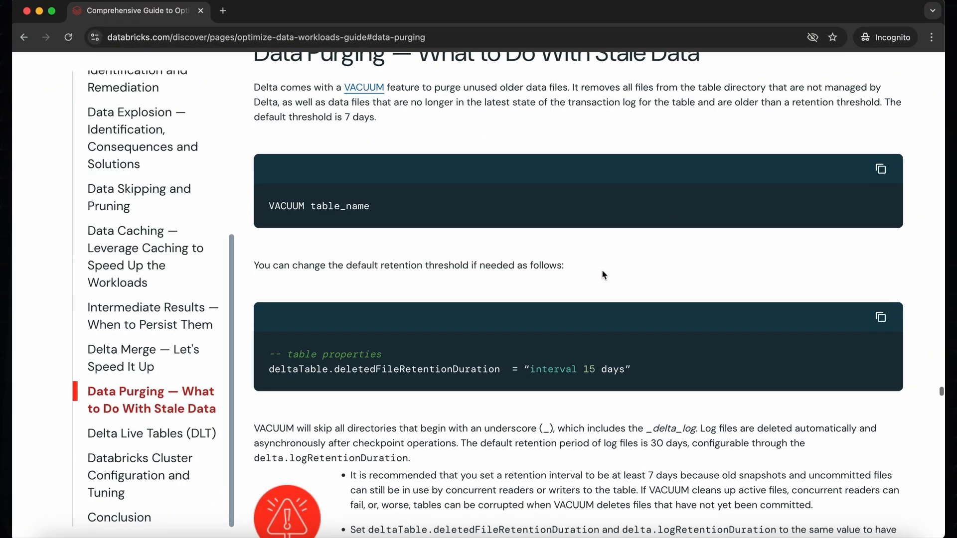
{"action": "scroll", "scroll_direction": "down", "scroll_amount": 3}
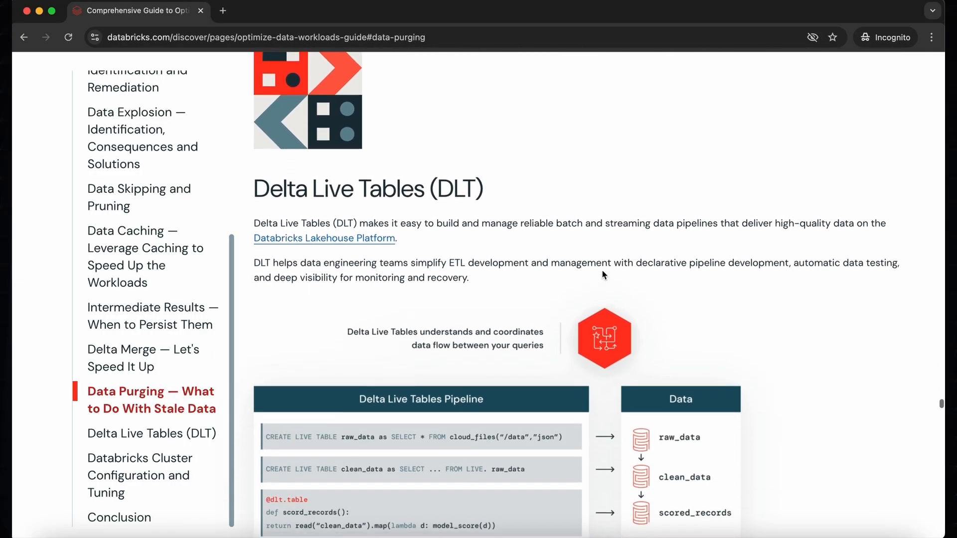
{"action": "scroll", "scroll_direction": "down", "scroll_amount": 3}
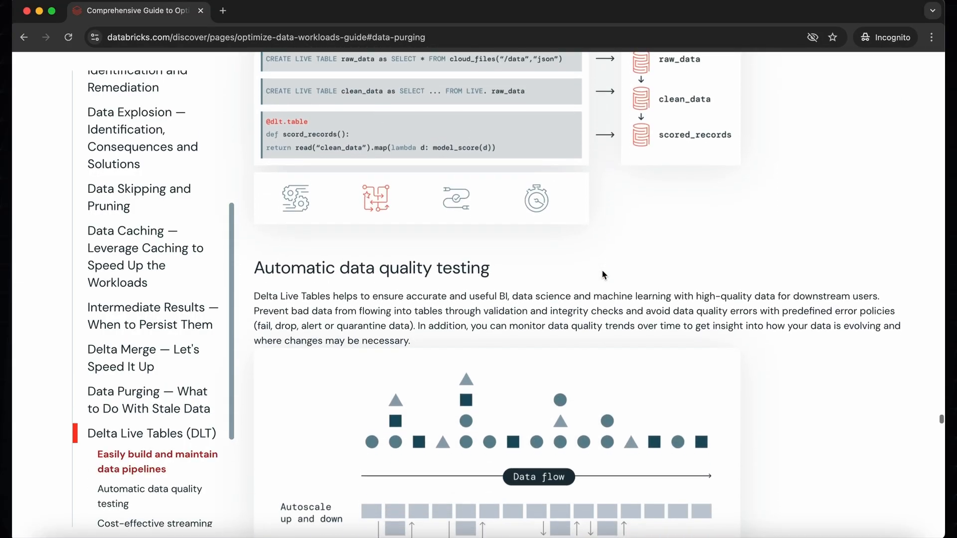
{"action": "scroll", "scroll_direction": "down", "scroll_amount": 3}
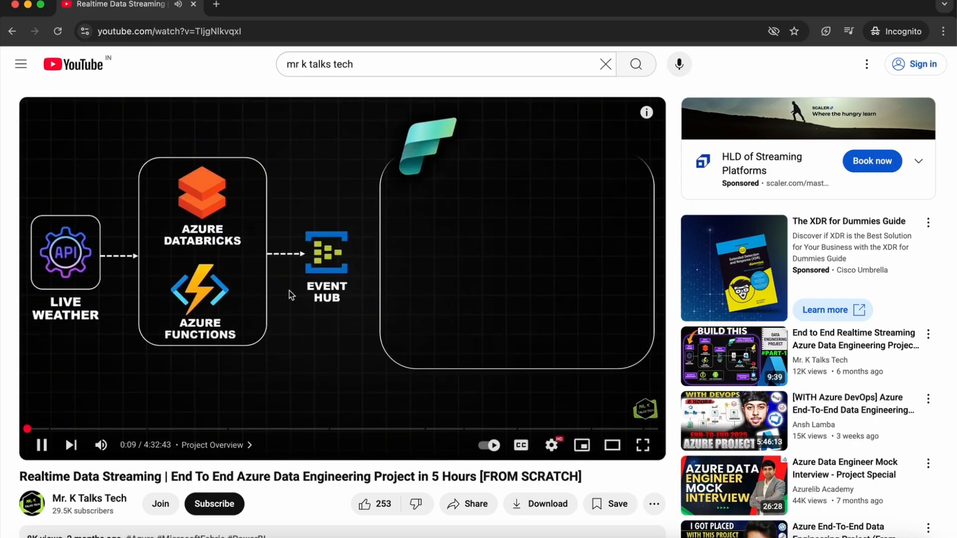
{"action": "mouse_move", "coordinate": [271, 153]}
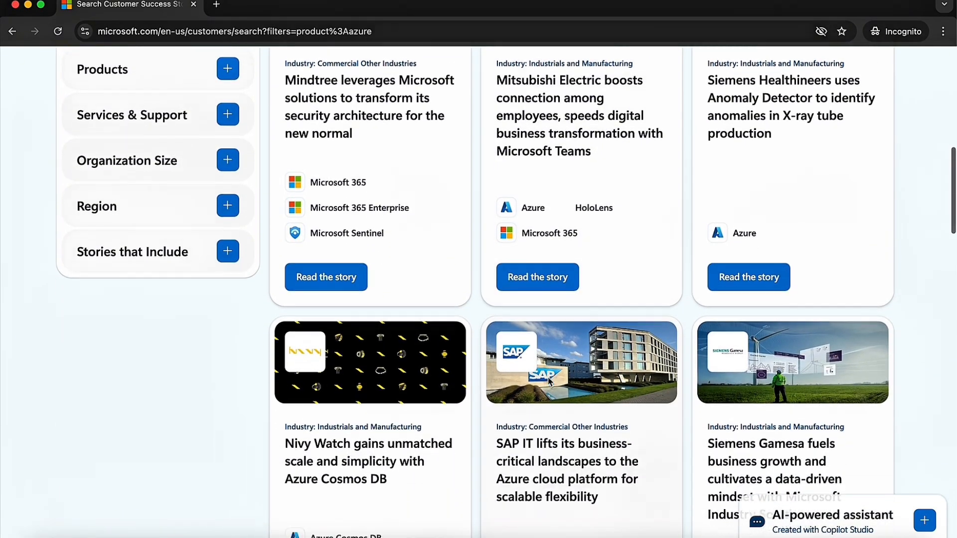
Browse the Azure customer story cards and continue onto page 2 of the results
{"action": "scroll", "scroll_direction": "down", "scroll_amount": 3}
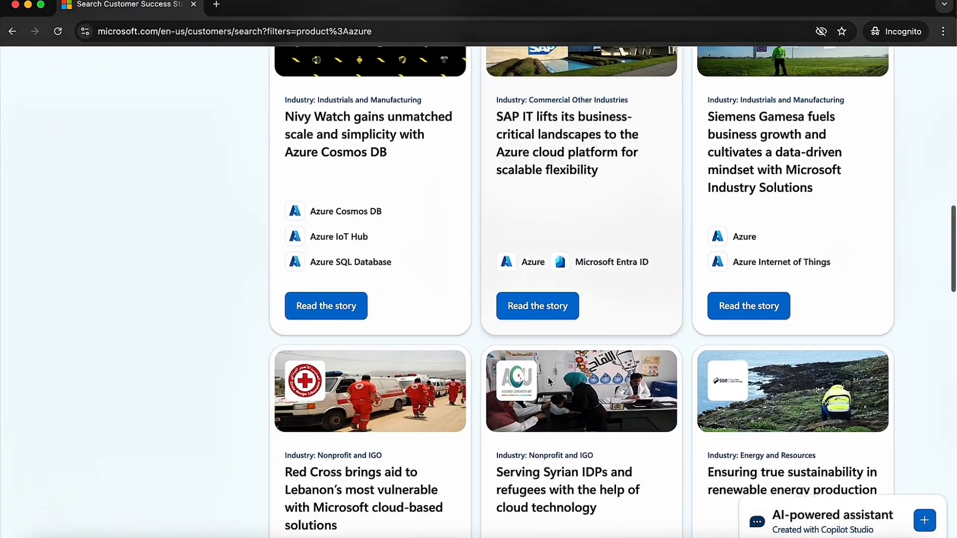
{"action": "scroll", "scroll_direction": "down", "scroll_amount": 3}
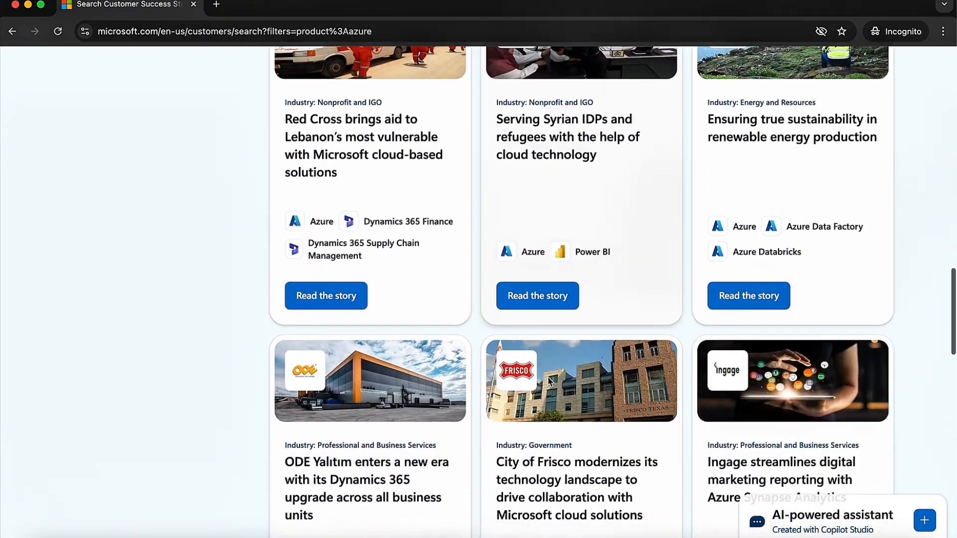
{"action": "scroll", "scroll_direction": "down", "scroll_amount": 3}
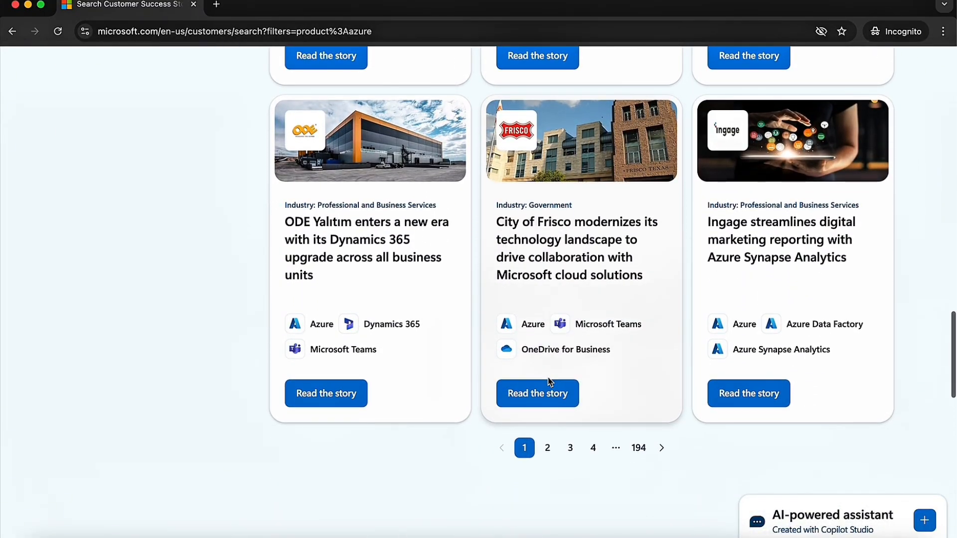
{"action": "left_click", "coordinate": [546, 447]}
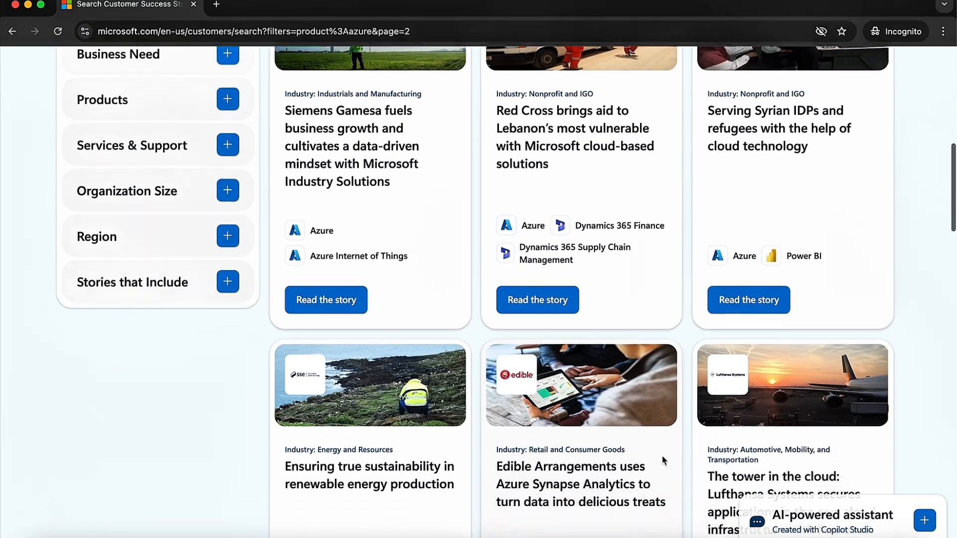
{"action": "scroll", "scroll_direction": "down", "scroll_amount": 3}
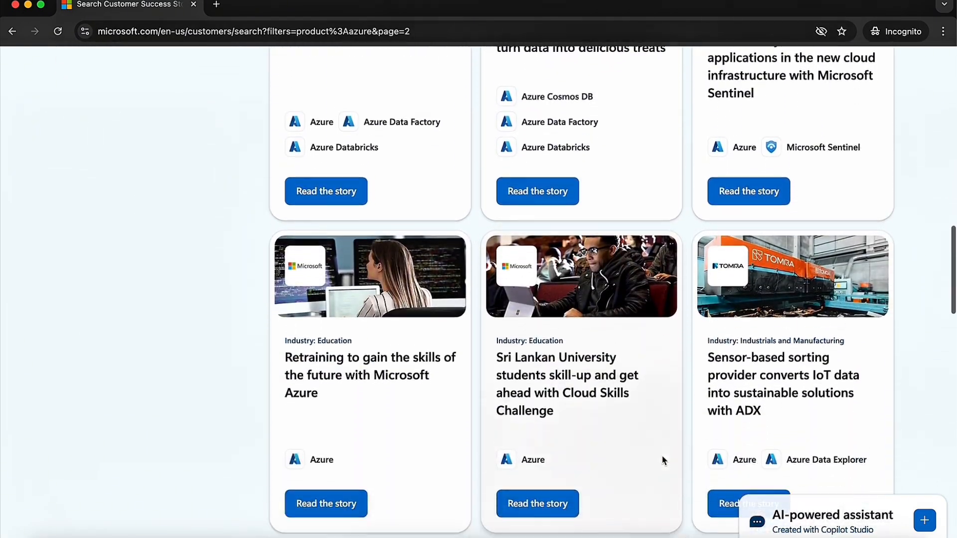
{"action": "scroll", "scroll_direction": "down", "scroll_amount": 3}
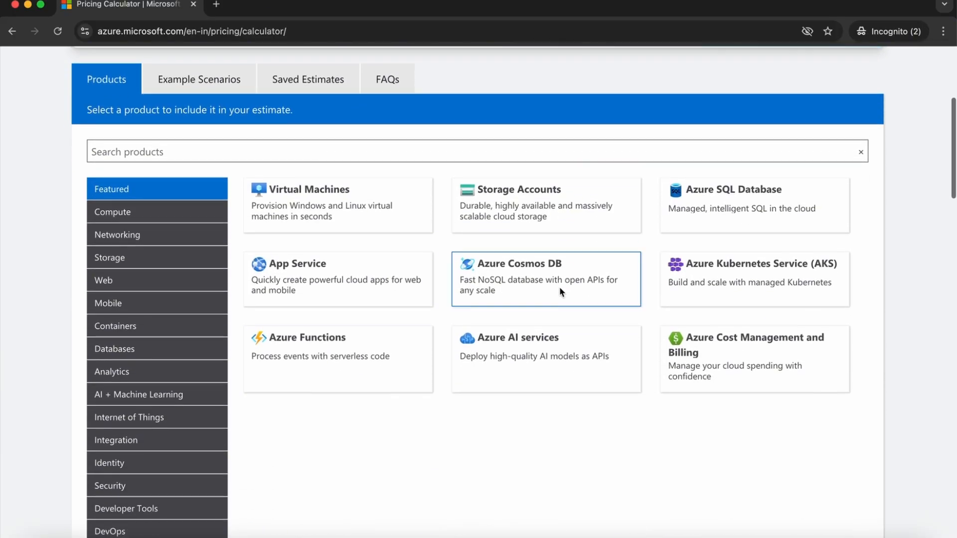
Look over the Featured products in the Azure Pricing Calculator
{"action": "left_click", "coordinate": [309, 189]}
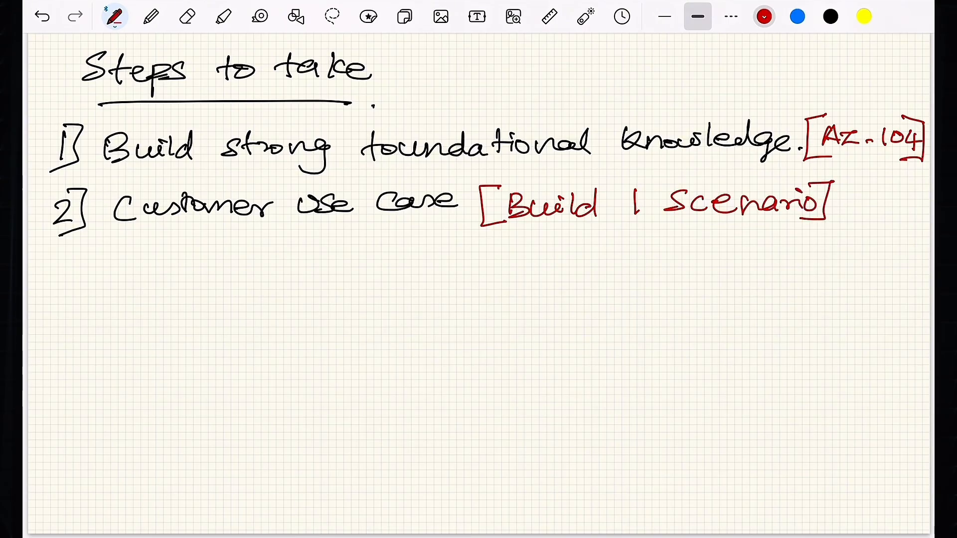
Write a blue 'Start writing the script' reminder, then begin 'Two performance optimi…' below
{"action": "left_click", "coordinate": [796, 16]}
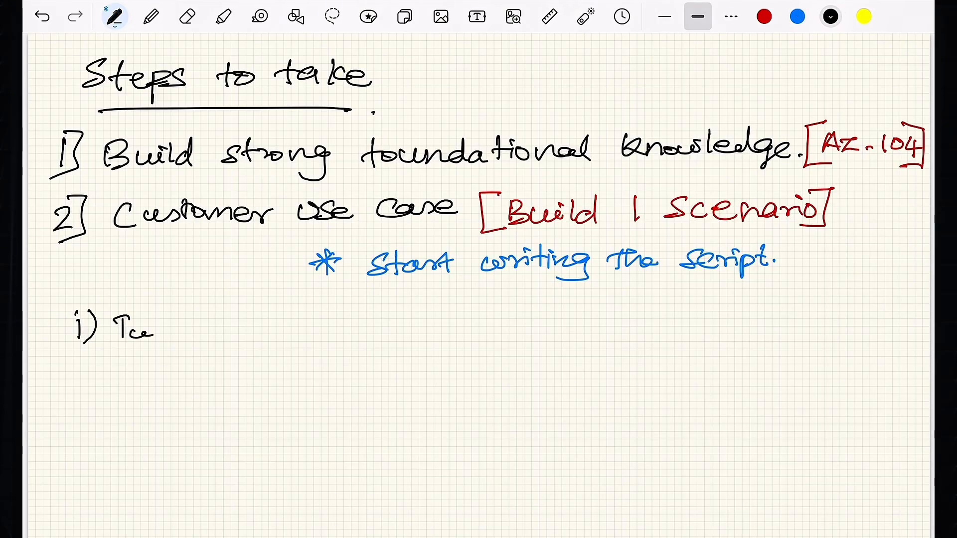
{"action": "type", "text": "Two performance optimi"}
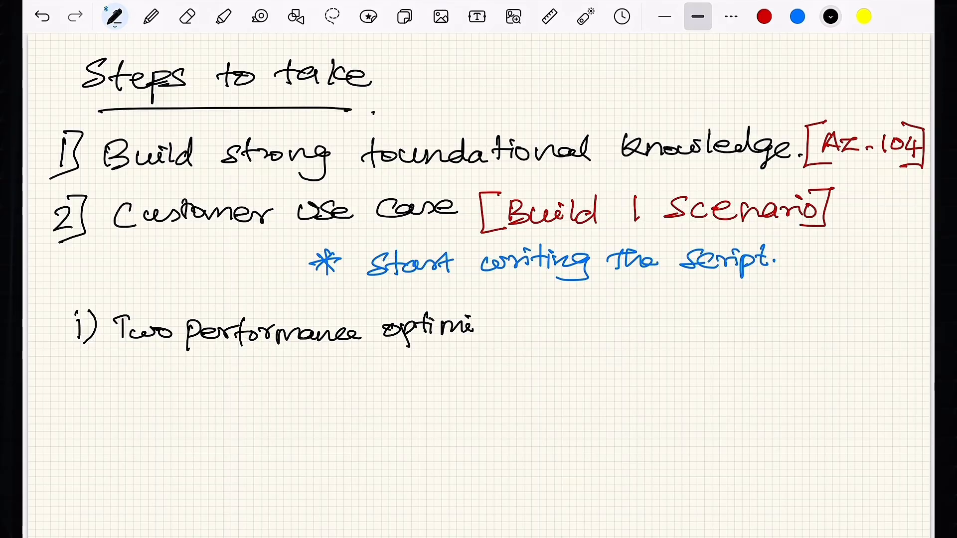